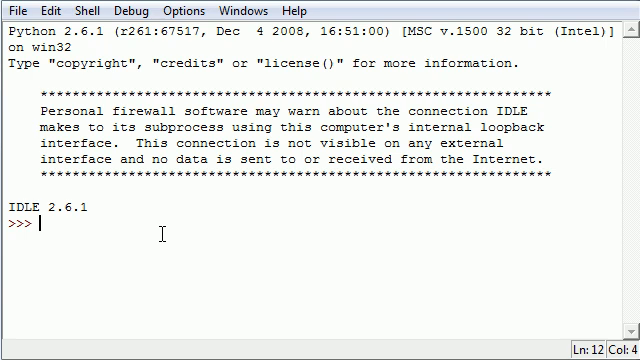
Step: Type 'import swineflu' at the shell prompt, correcting the typos
text(importy)
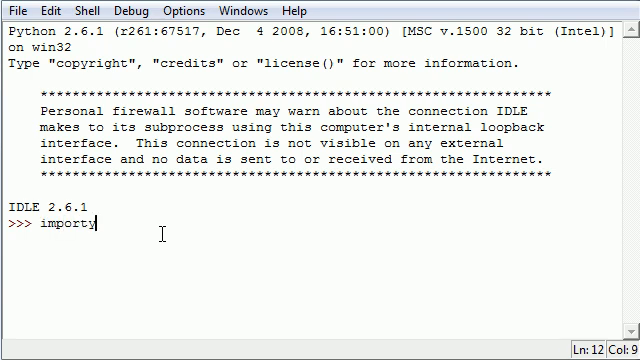
key(BackSpace)
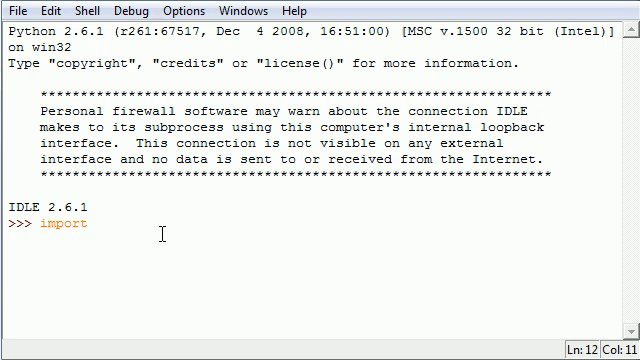
text(test)
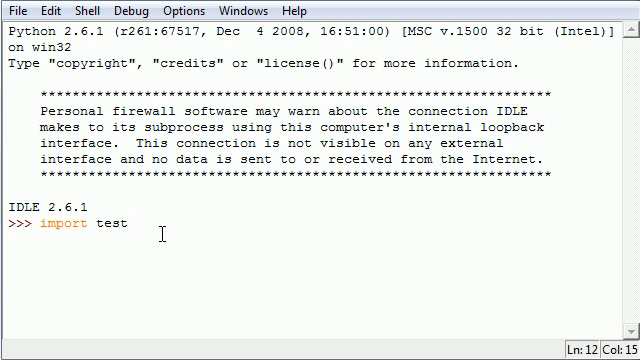
key(BackSpace)
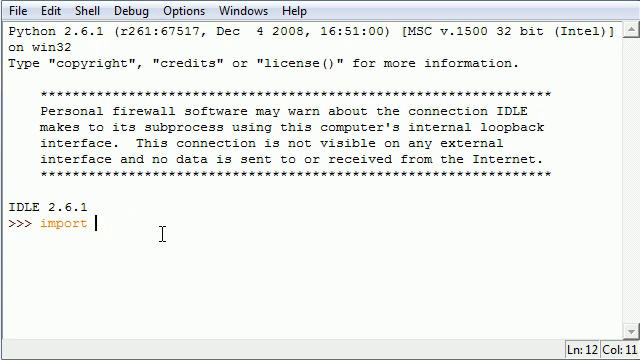
text(swineflu)
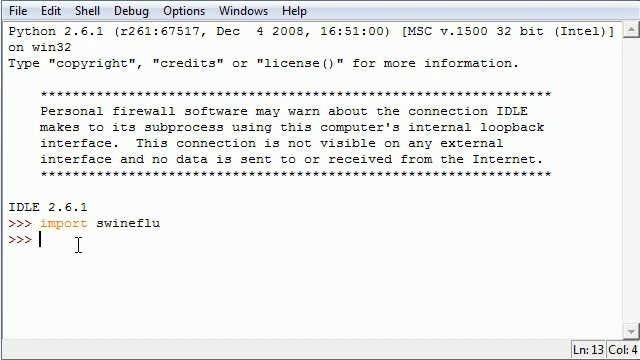
Step: Call swineflu.testmod(), which prints 'this baby is fat'
text(swine)
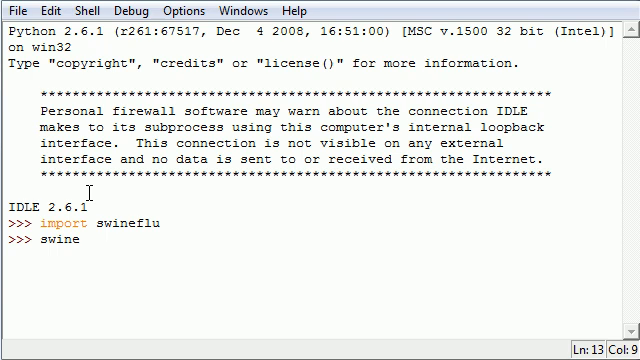
text(flu.)
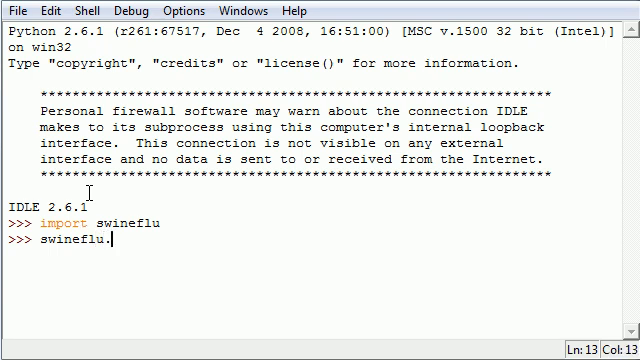
text(testmod())
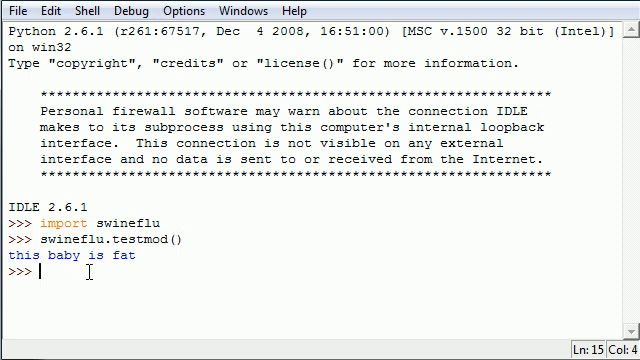
Step: Assign swineflu.testmod to a variable named baby with baby=swineflu.testmod
text(baby)
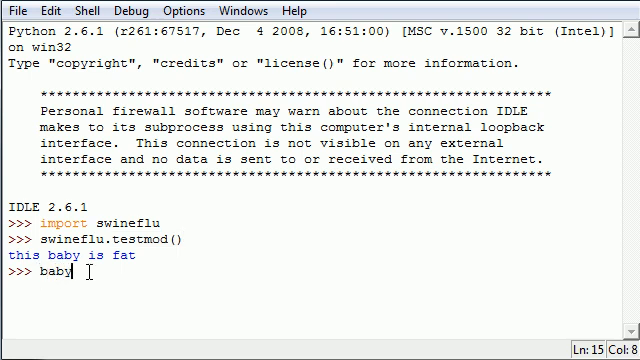
text(=)
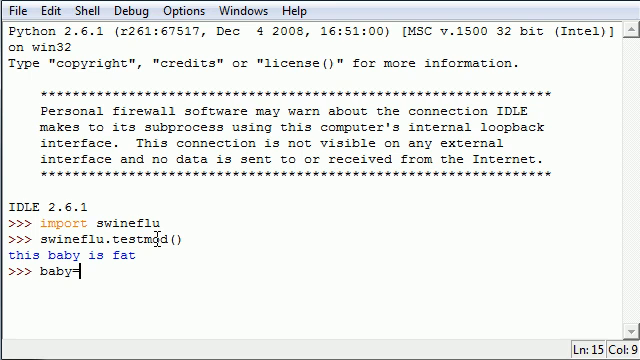
text(swineflu)
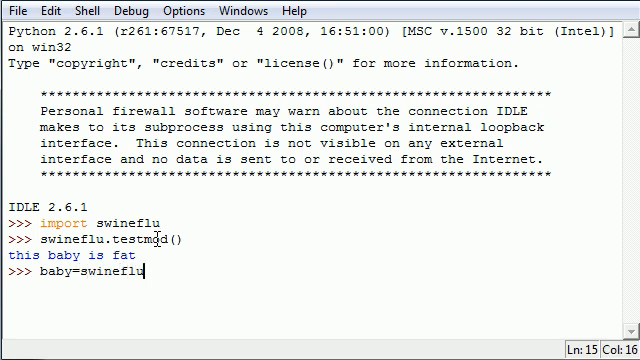
text(.testmod)
text(baby())
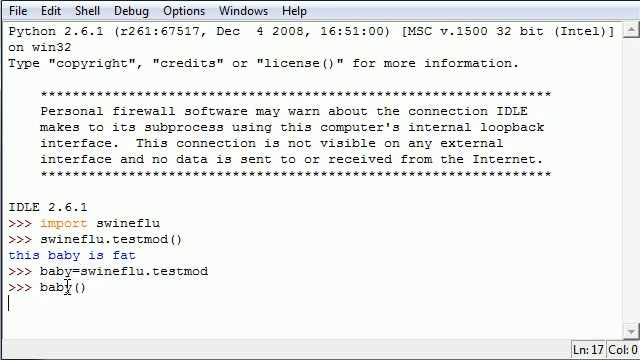
key(Return)
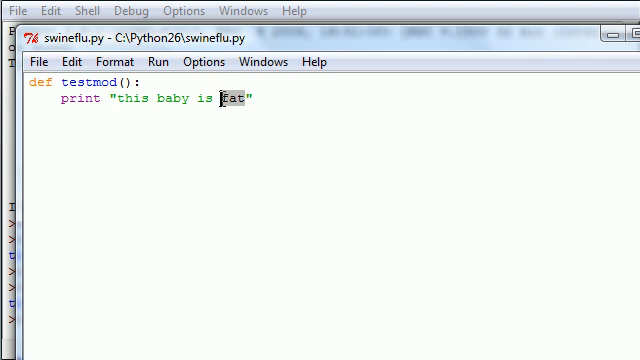
Step: Change 'fat' to 'happy' in swineflu.py, call baby(), re-import swineflu, and begin calling testmod
text(happy)
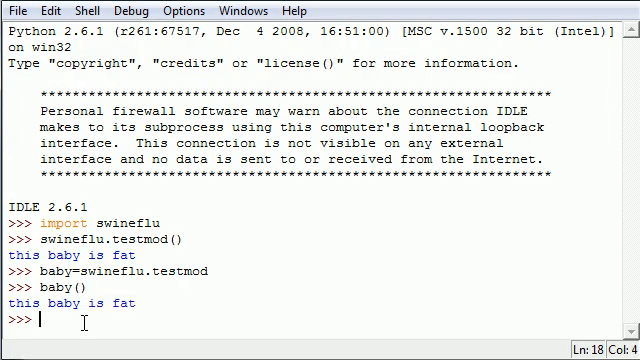
text(baby()
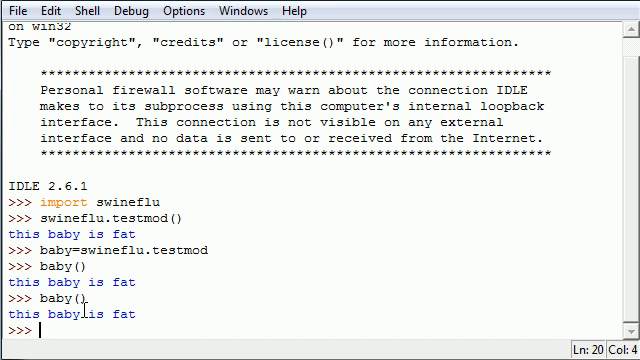
text(import)
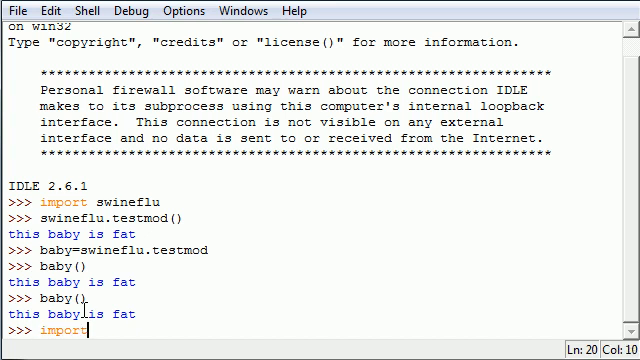
text(swineflu)
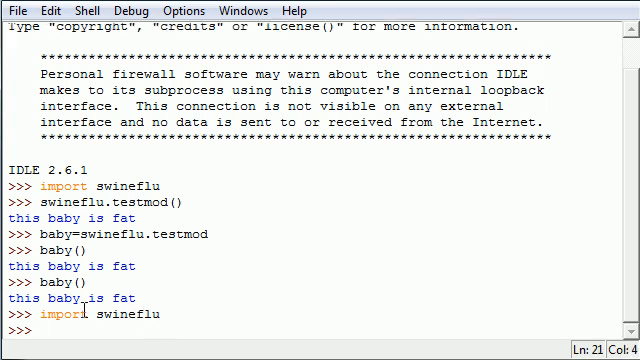
text(swineflu)
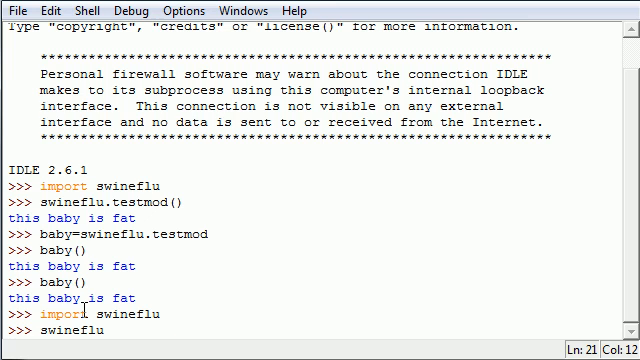
text(.testmos)
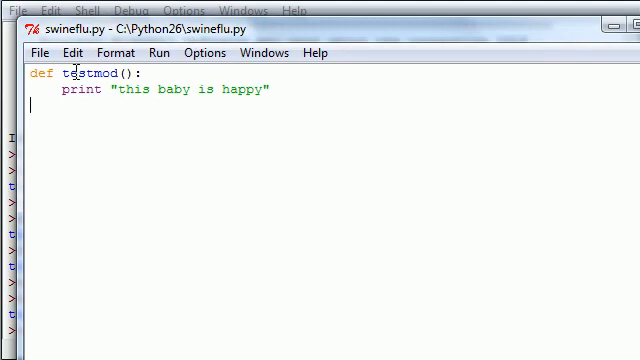
Step: Drag the swineflu.py editor window aside to uncover the shell
drag(165, 89, 270, 89)
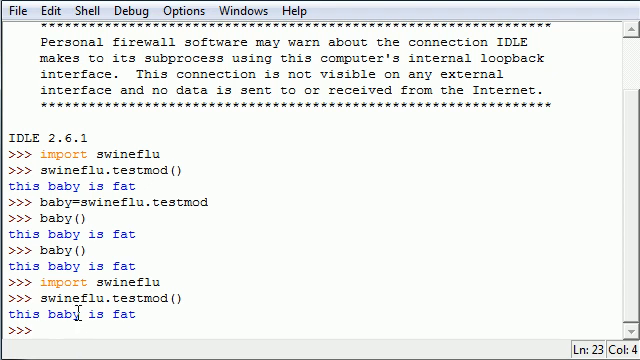
Step: Run reload(swineflu) to reload the module from C:\Python26\swineflu.py
text(rel)
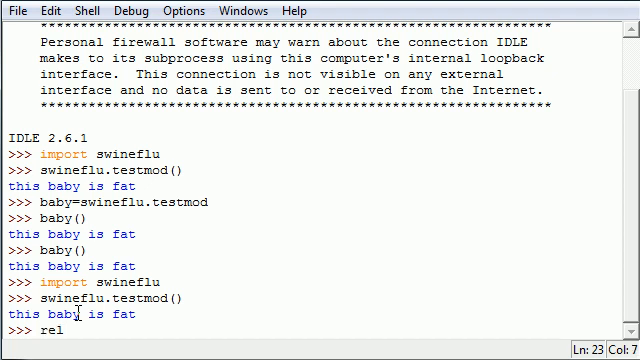
text(oad())
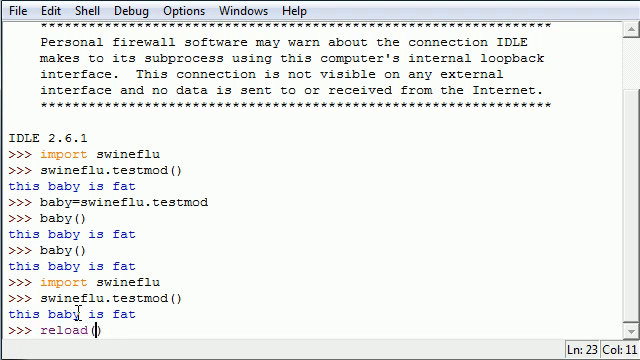
text(swine)
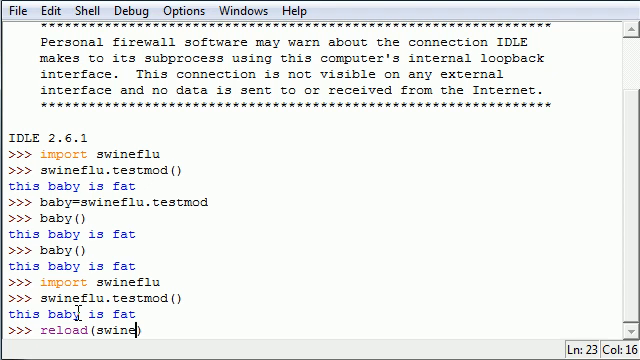
text(flu))
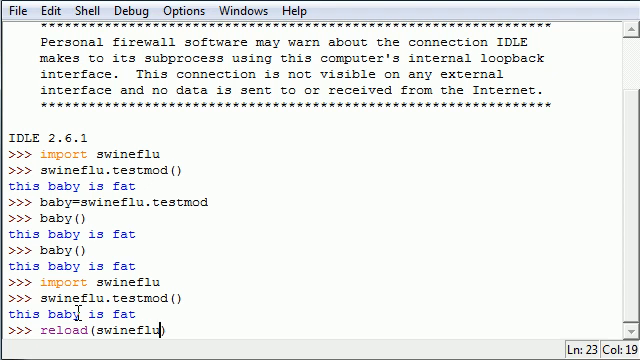
key(Return)
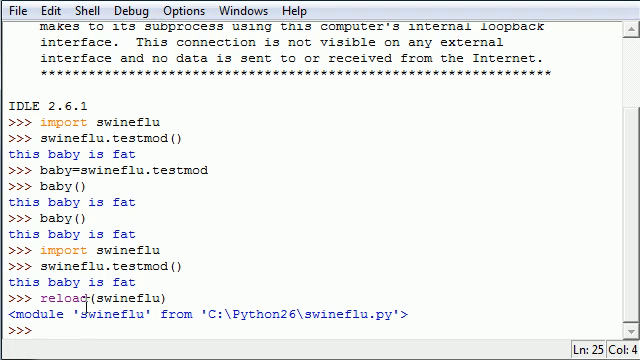
Step: Call swineflu.testmod() after the reload to print 'this baby is happy'
text(swinefl)
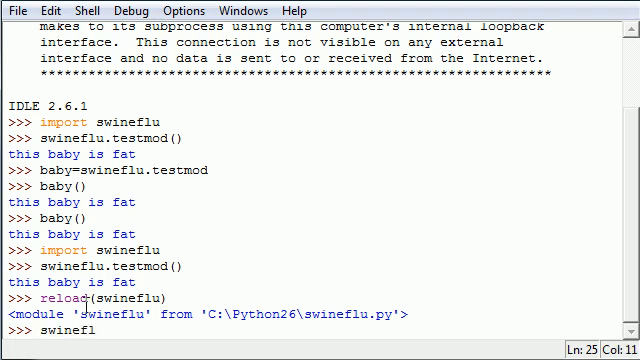
text(u.)
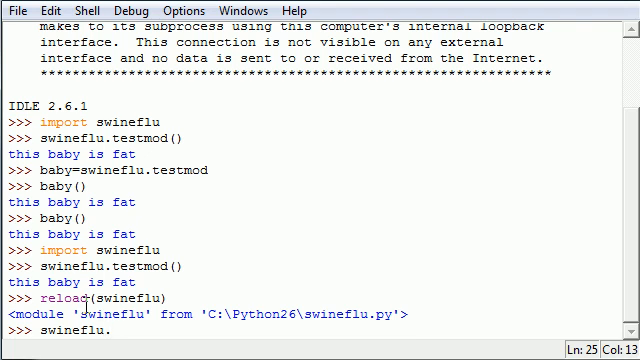
text(testmod())
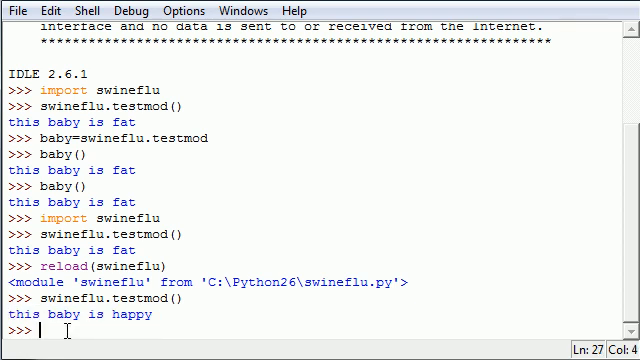
text(baby)
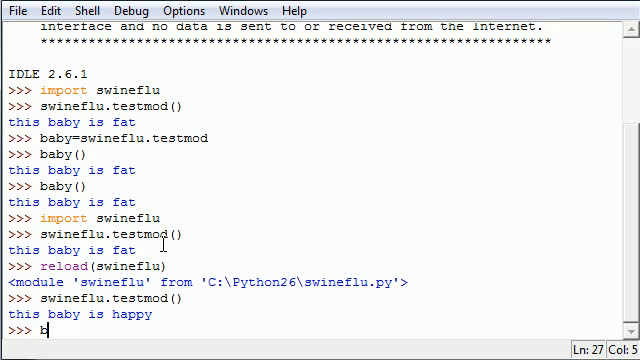
key(BackSpace)
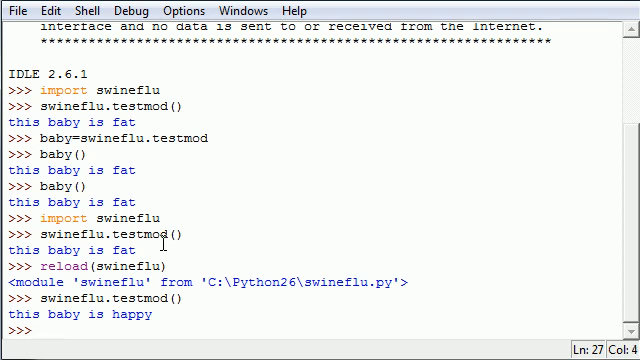